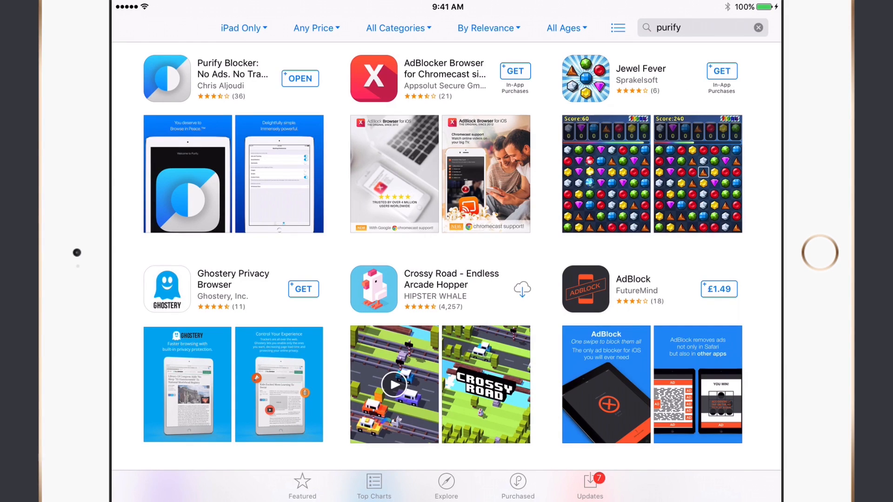
Leave the Purify Blocker App Store results and go back to the iPad home screen.
key("home")
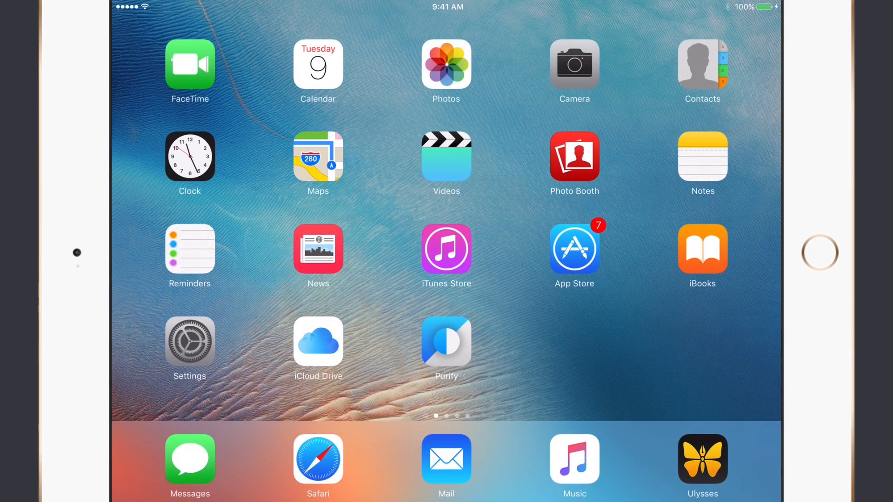
left_click(446, 342)
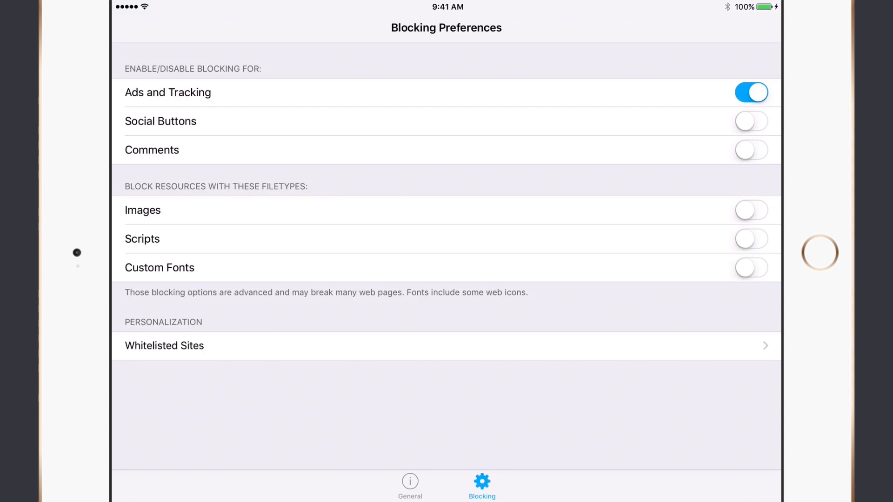
key("home")
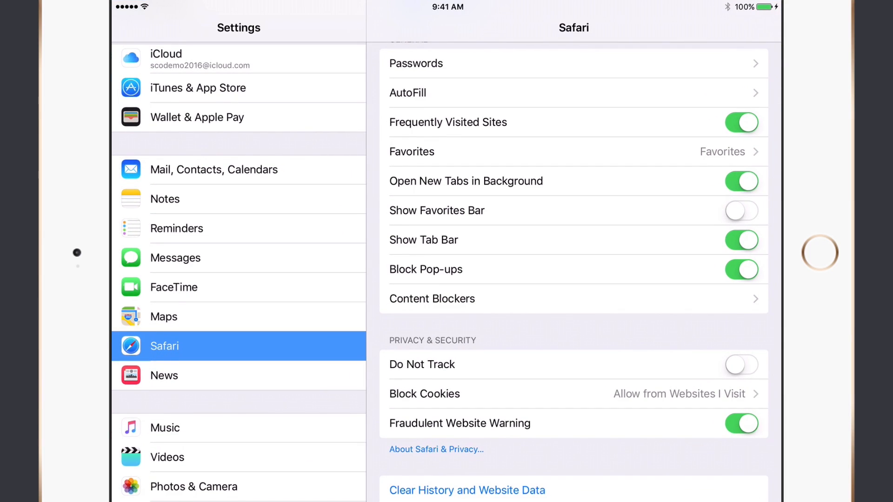
scroll("down", 3)
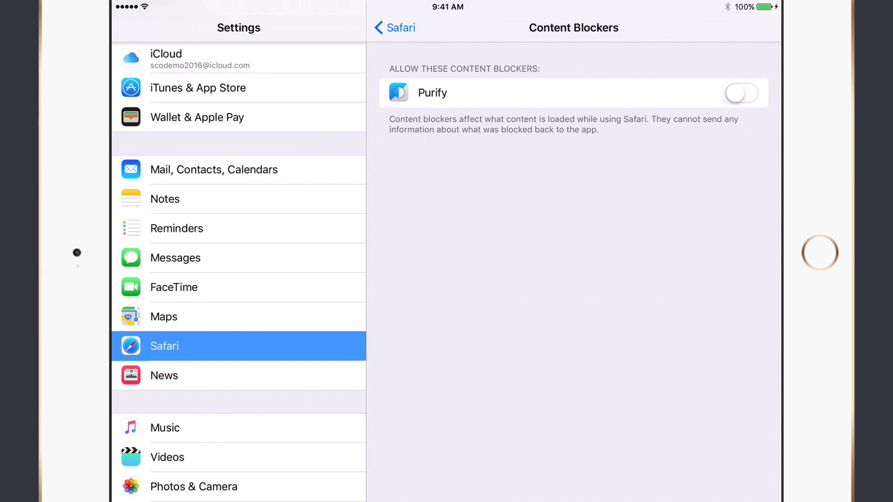
key("home")
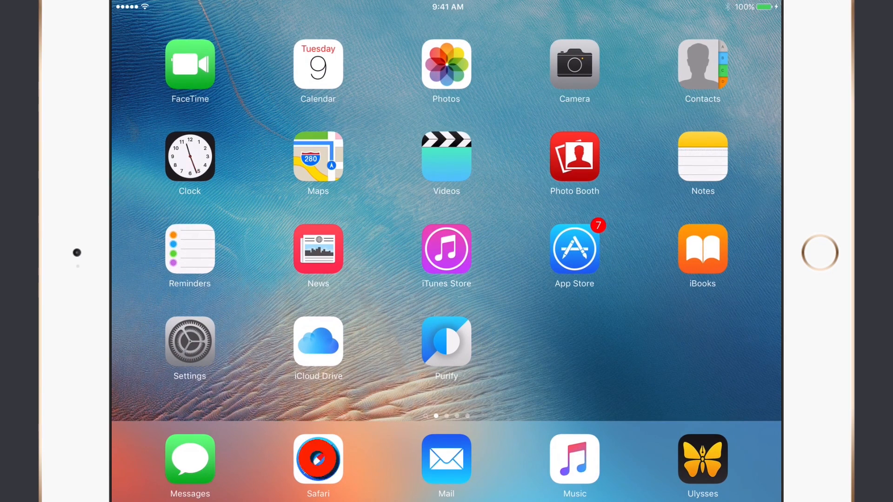
left_click(318, 461)
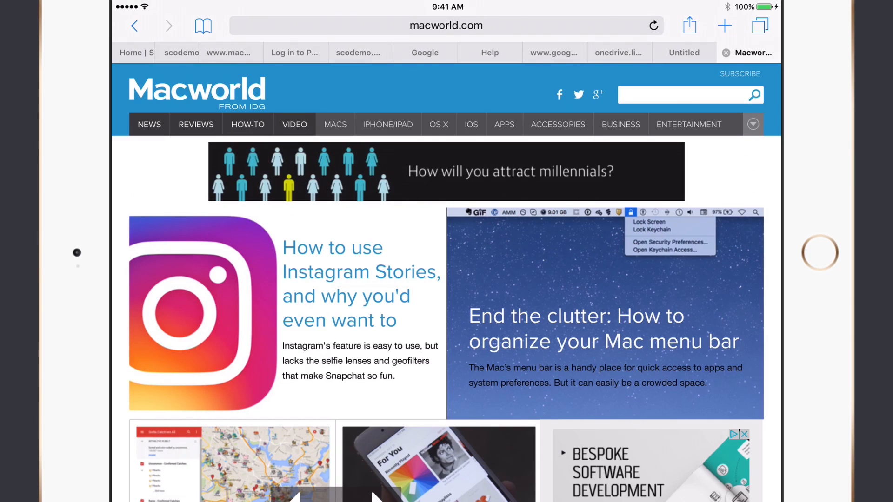
scroll("down", 3)
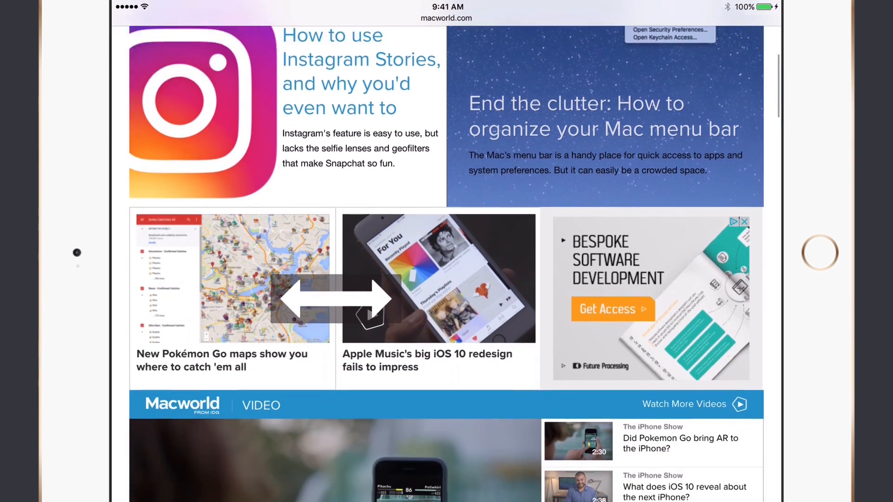
scroll("down", 3)
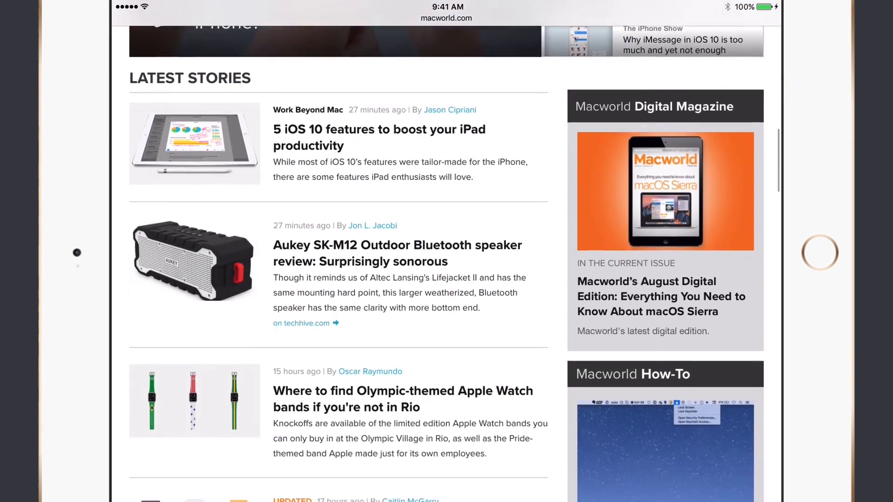
scroll("down", 3)
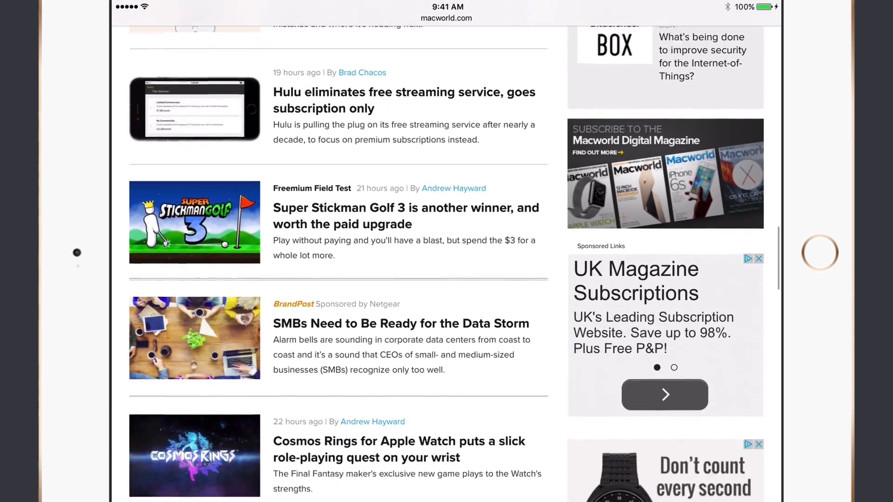
scroll("down", 3)
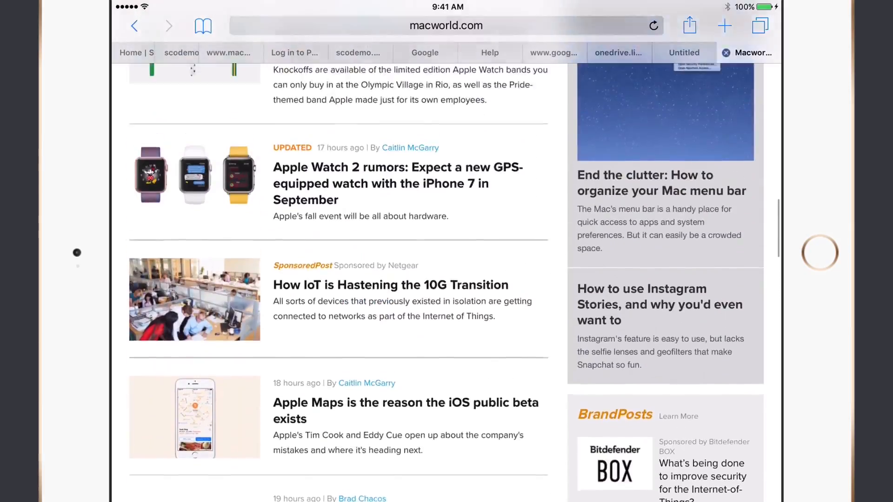
scroll("up", 3)
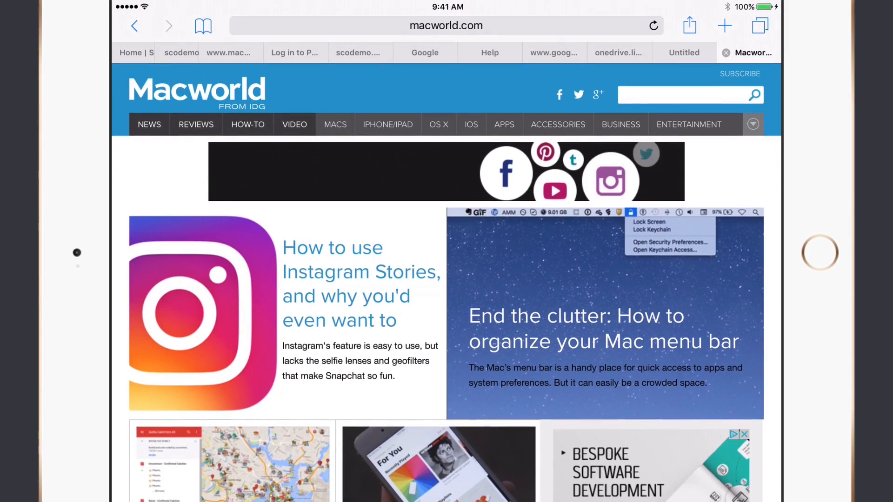
key("home")
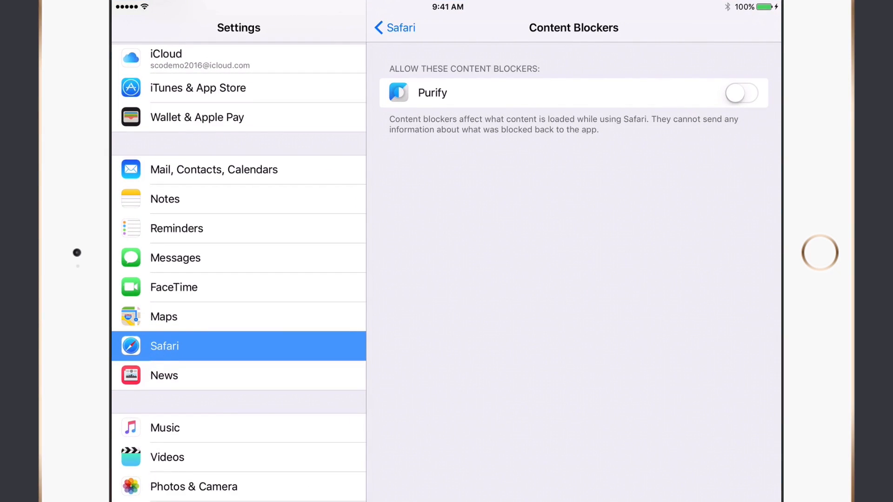
Switch on Purify under Safari's Content Blockers, then return to the home screen.
left_click(747, 93)
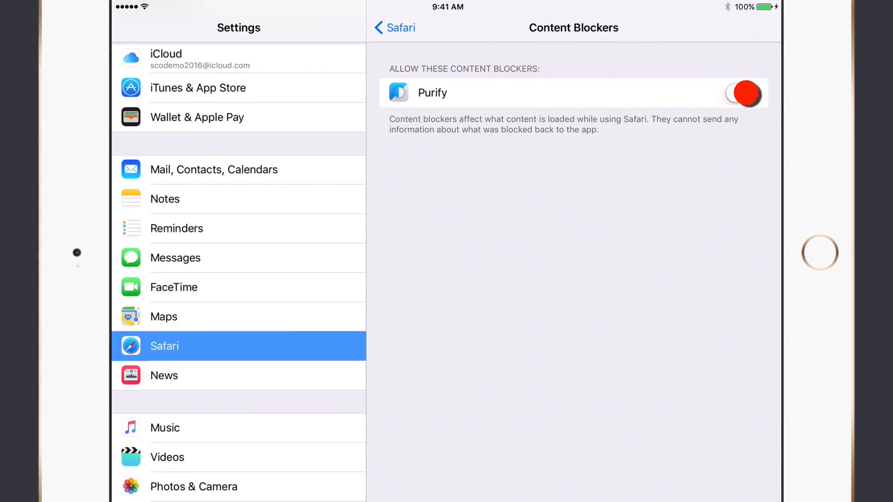
left_click(745, 92)
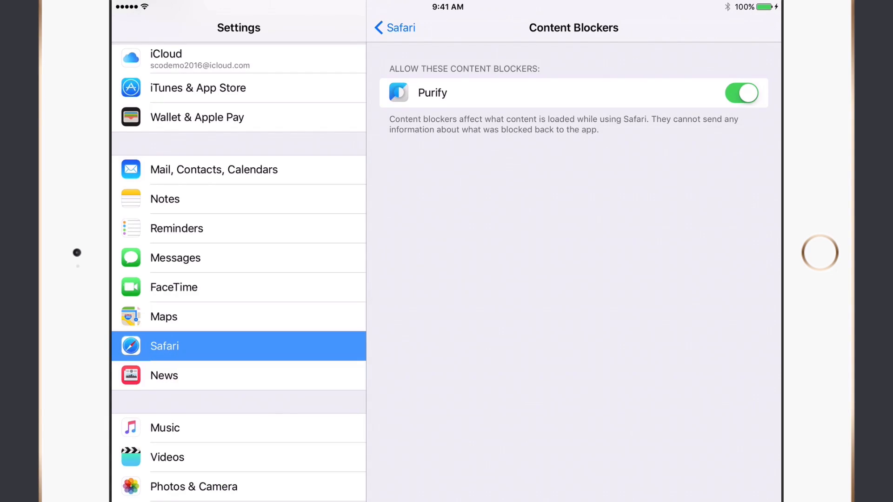
key("home")
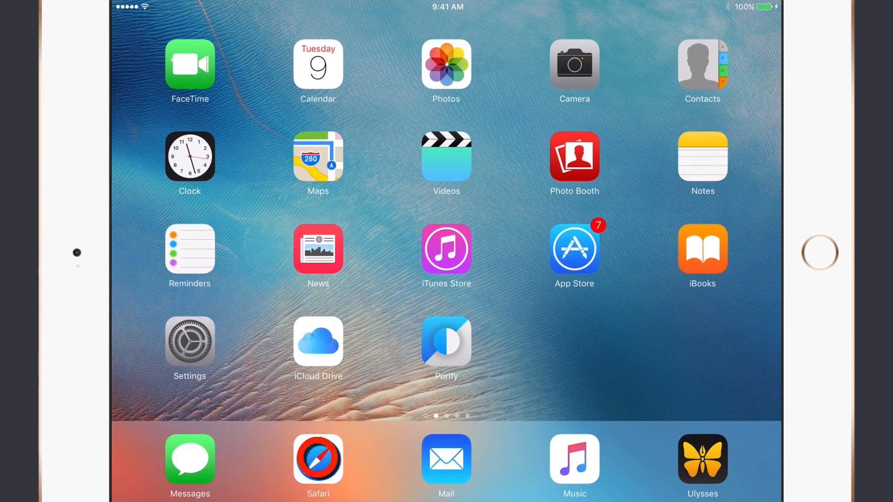
Reload macworld.com in Safari and scroll down to confirm the banner and sidebar ads are gone.
left_click(318, 463)
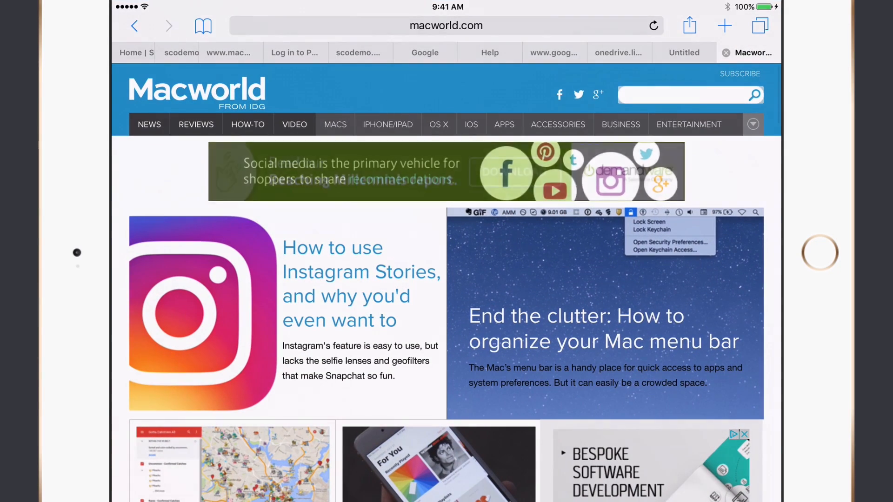
left_click(653, 26)
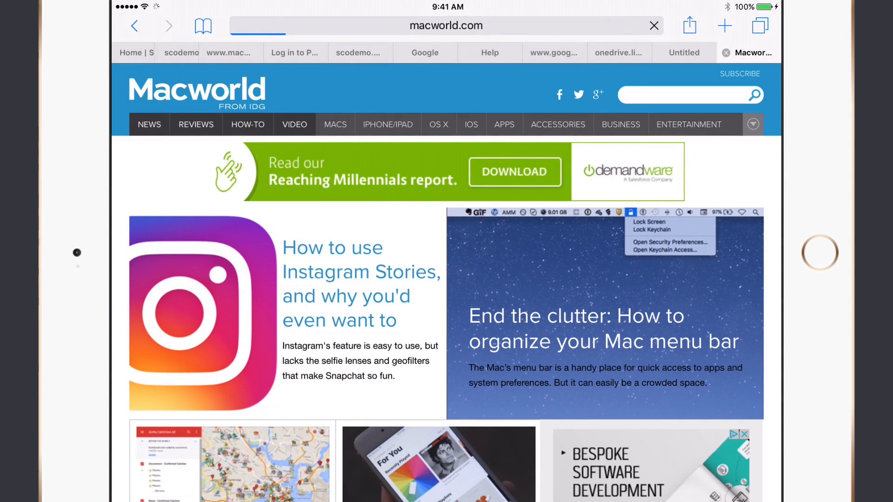
scroll("down", 3)
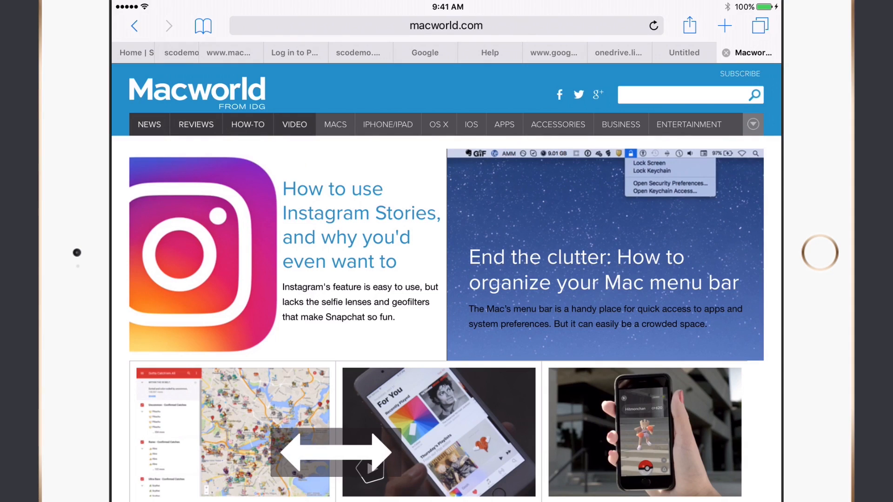
scroll("down", 3)
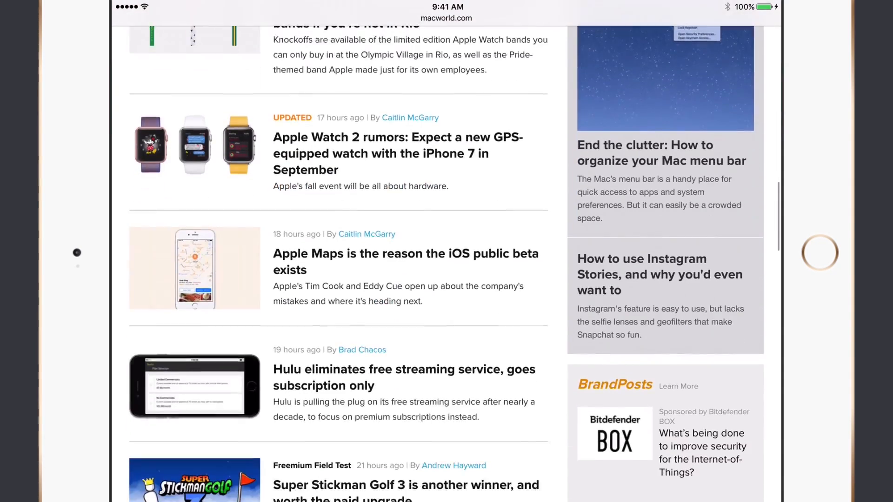
scroll("down", 3)
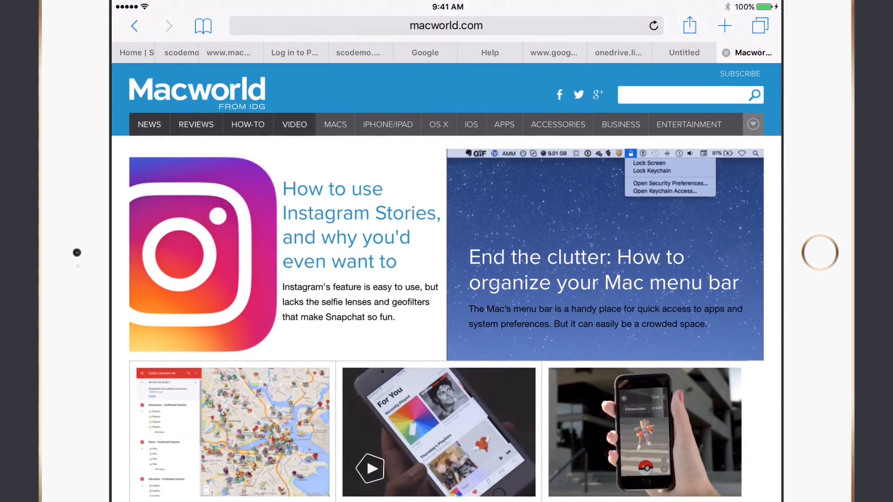
left_click(656, 26)
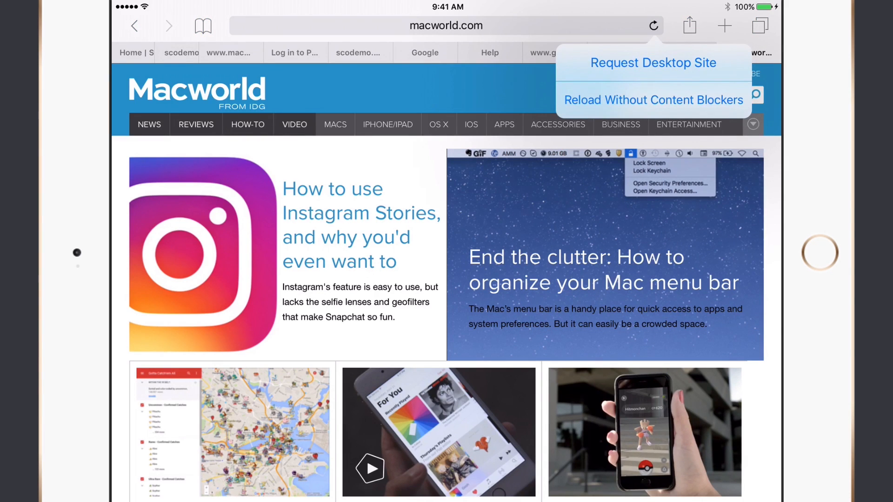
Choose Reload Without Content Blockers on macworld.com so its banner and sidebar ads reappear.
left_click(653, 99)
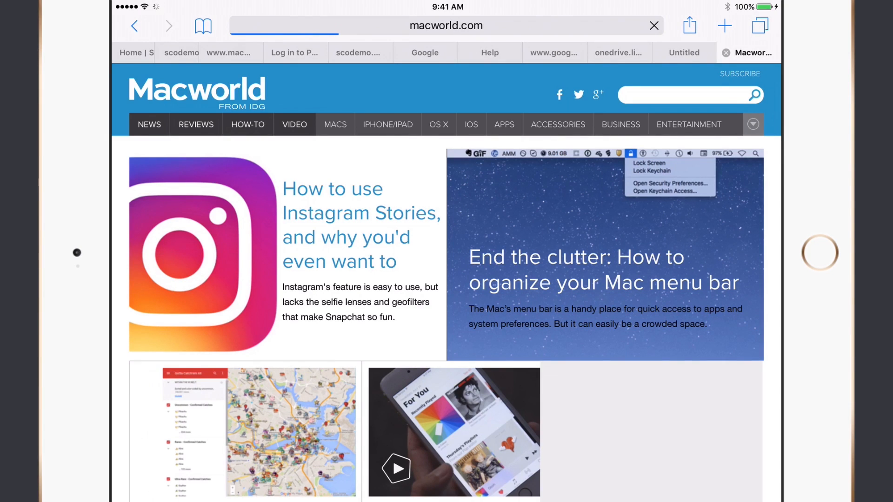
left_click(653, 25)
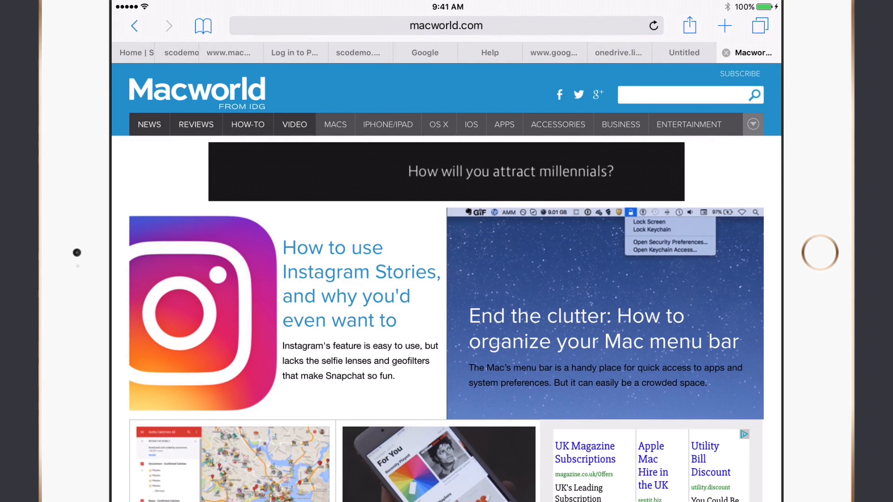